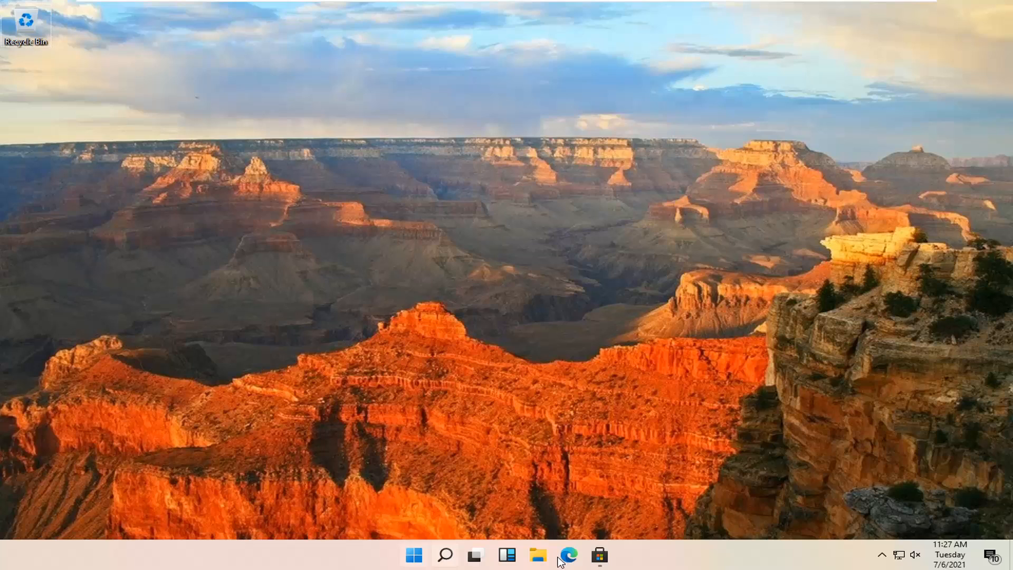
Launch Edge from the taskbar and run a Google search for 'itunes'.
click(567, 554)
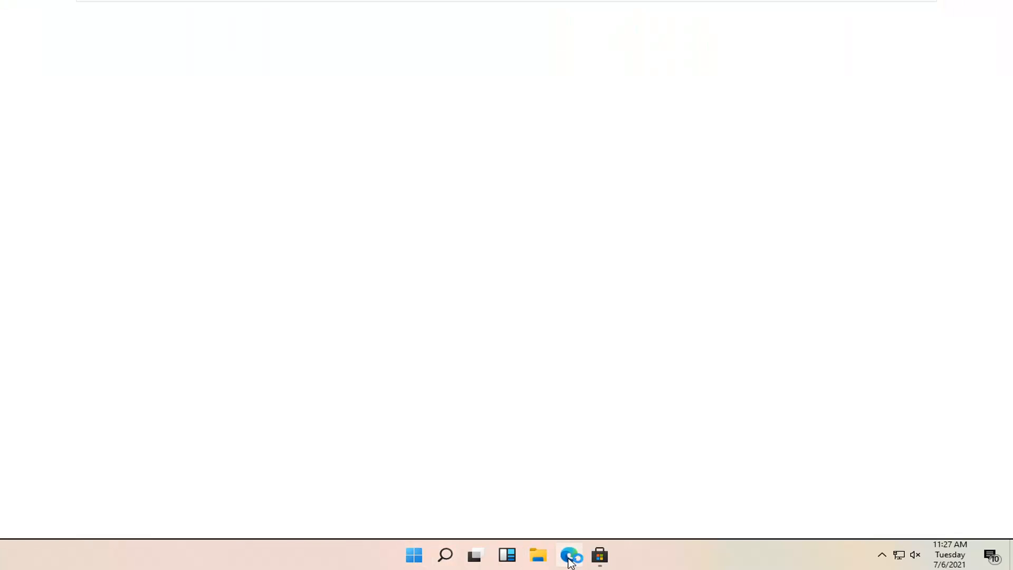
click(569, 553)
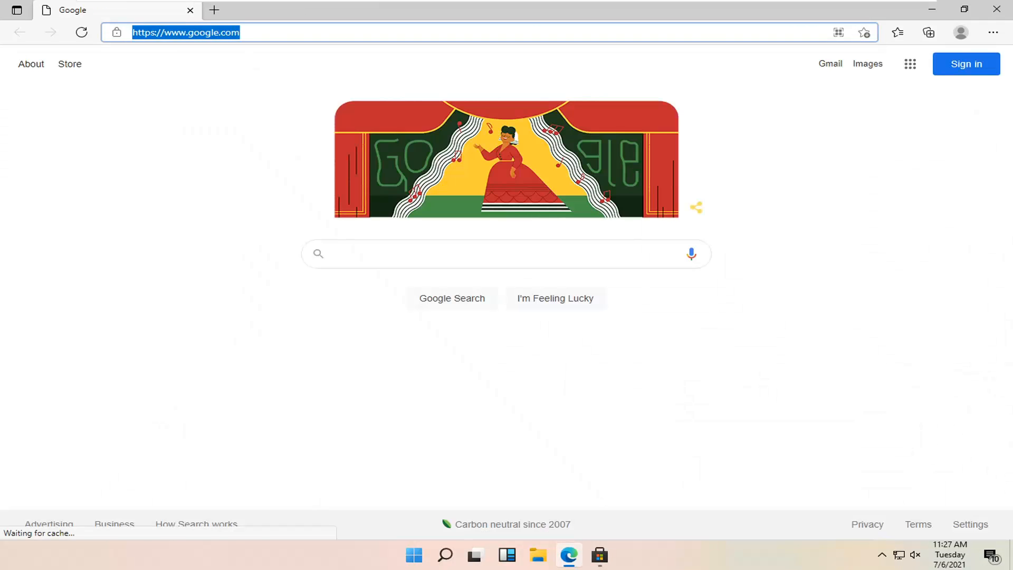
text(itunes)
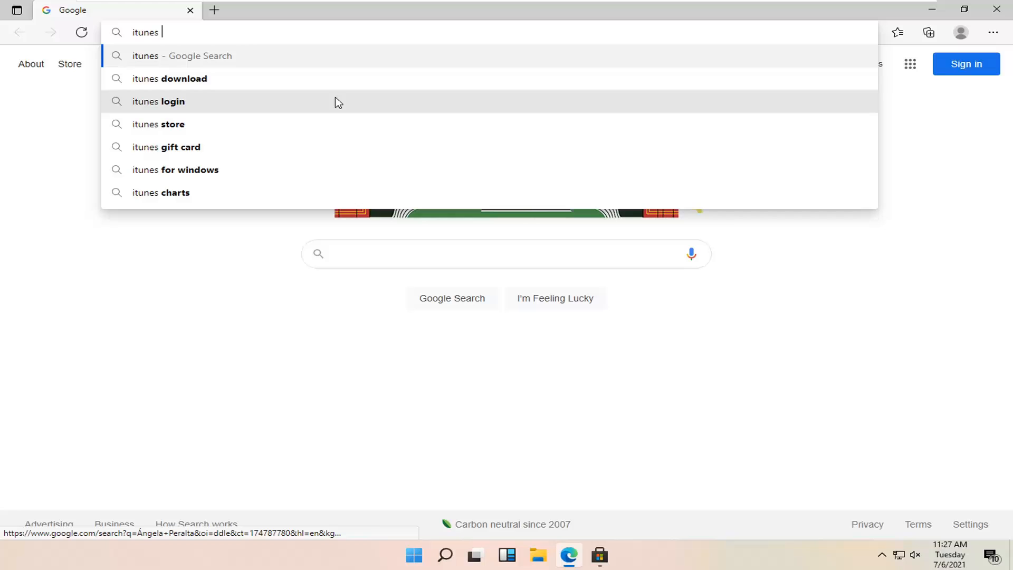
key(Enter)
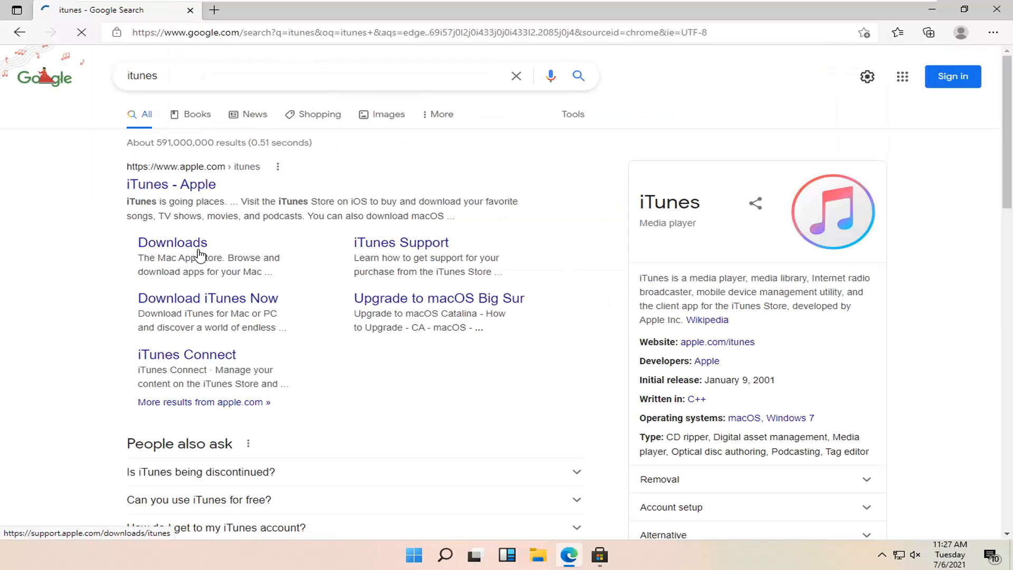
Follow the 'Downloads' sitelink to Apple's page listing iTunes for Windows 32-bit and 64-bit.
click(172, 242)
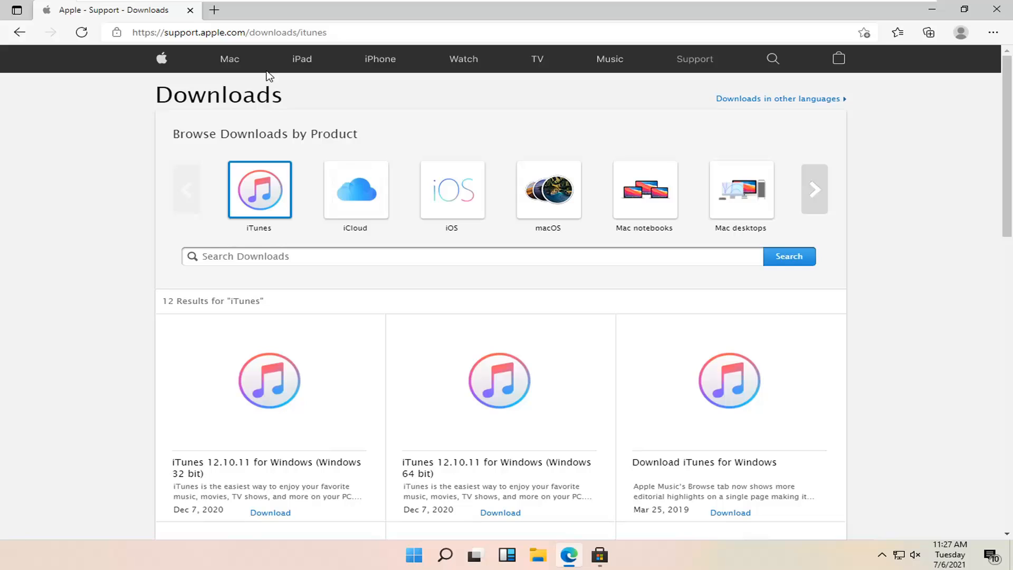
scroll(down, 3)
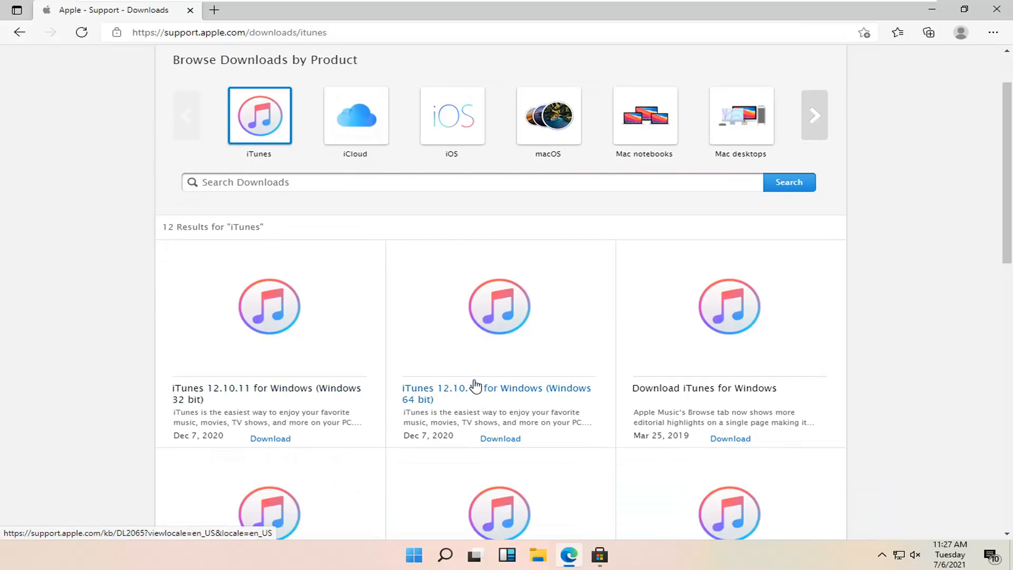
mouse_move(477, 394)
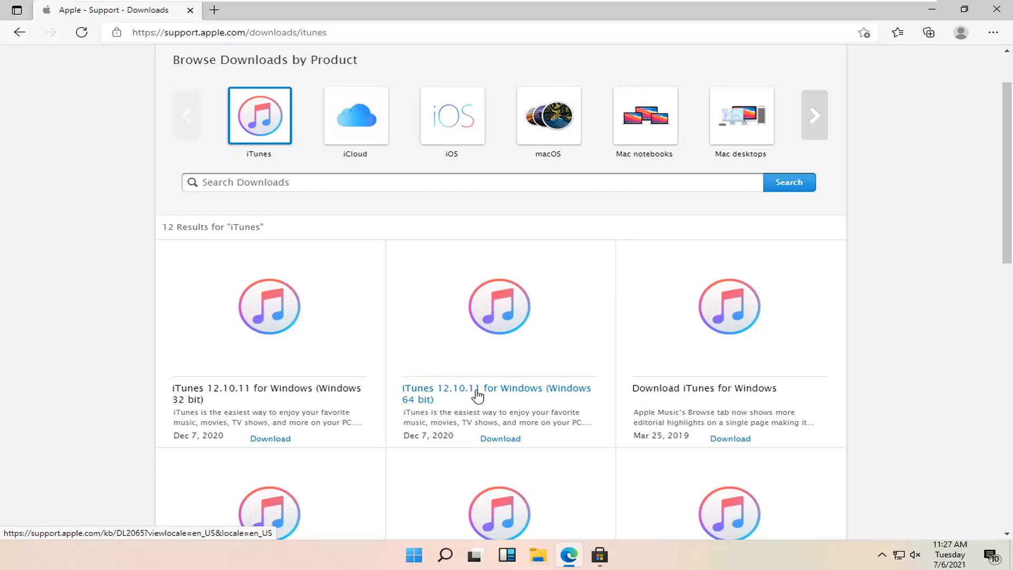
mouse_move(500, 439)
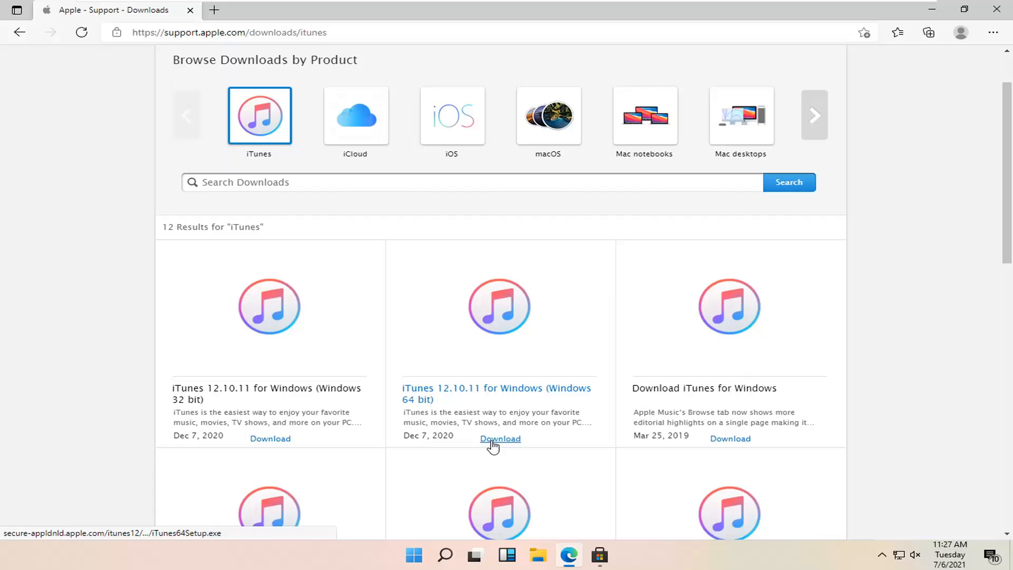
Start downloading the iTunes 12.10.11 Windows 64-bit installer, iTunes64Setup.exe.
click(499, 438)
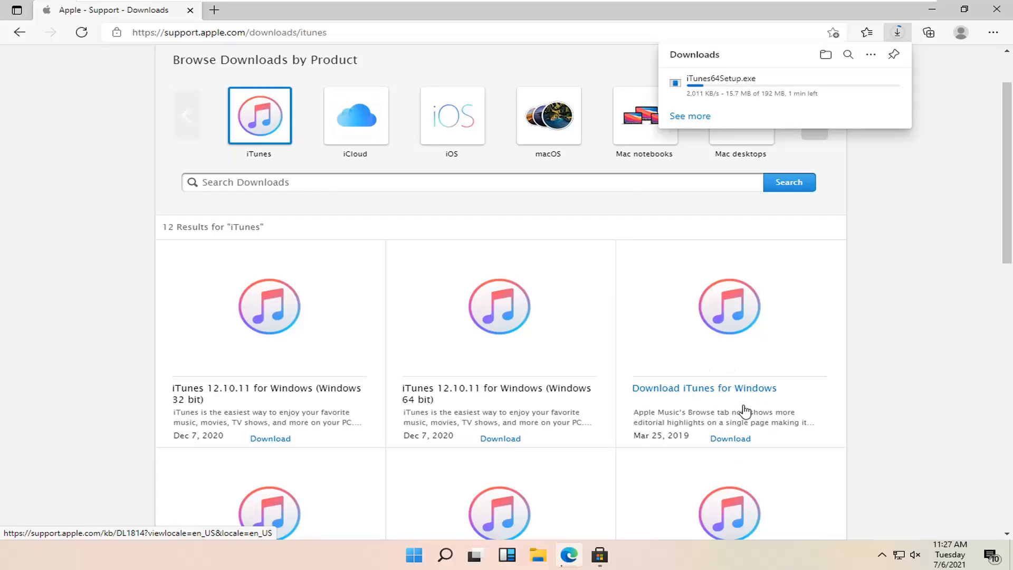
mouse_move(436, 441)
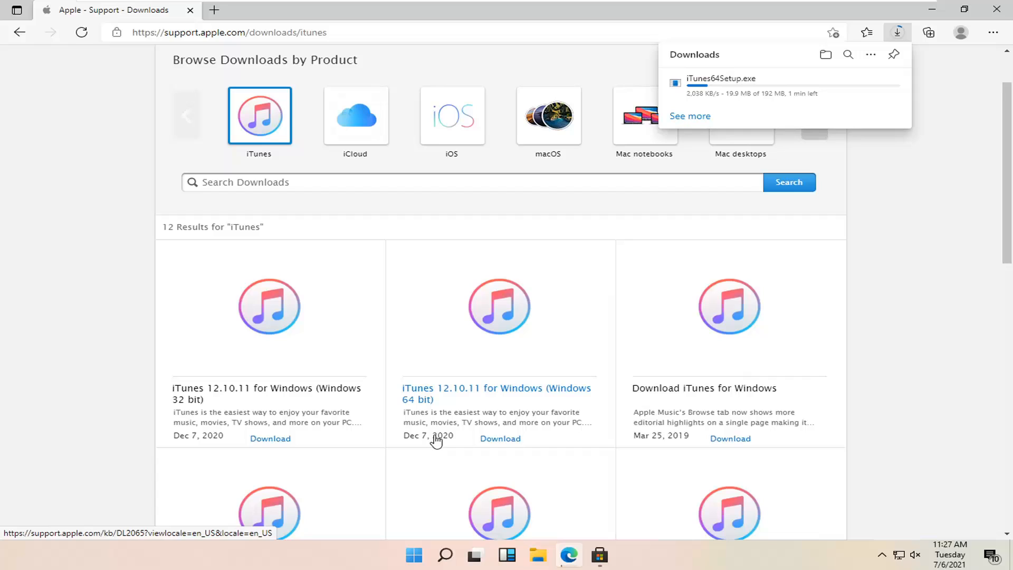
mouse_move(723, 165)
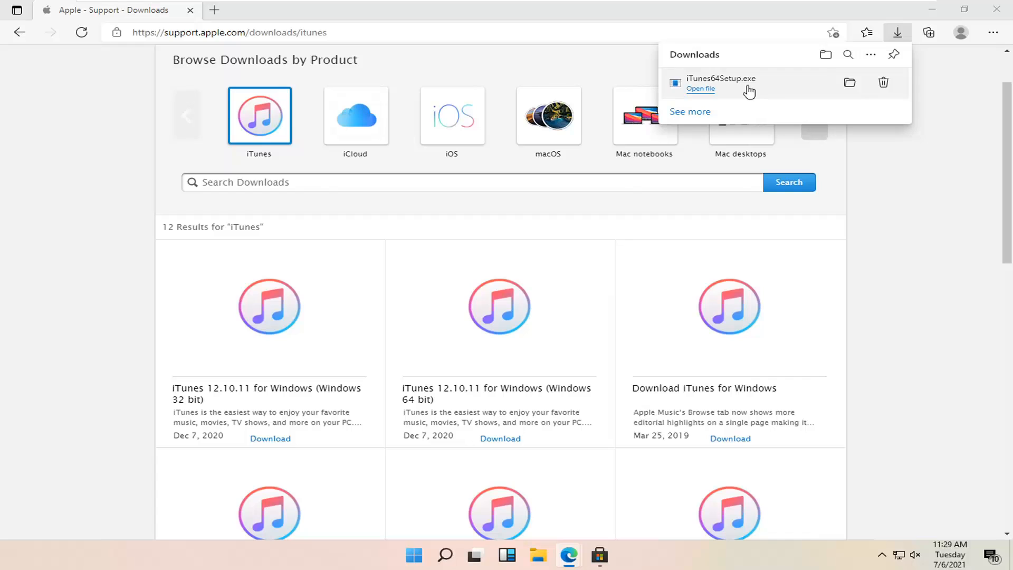
mouse_move(781, 87)
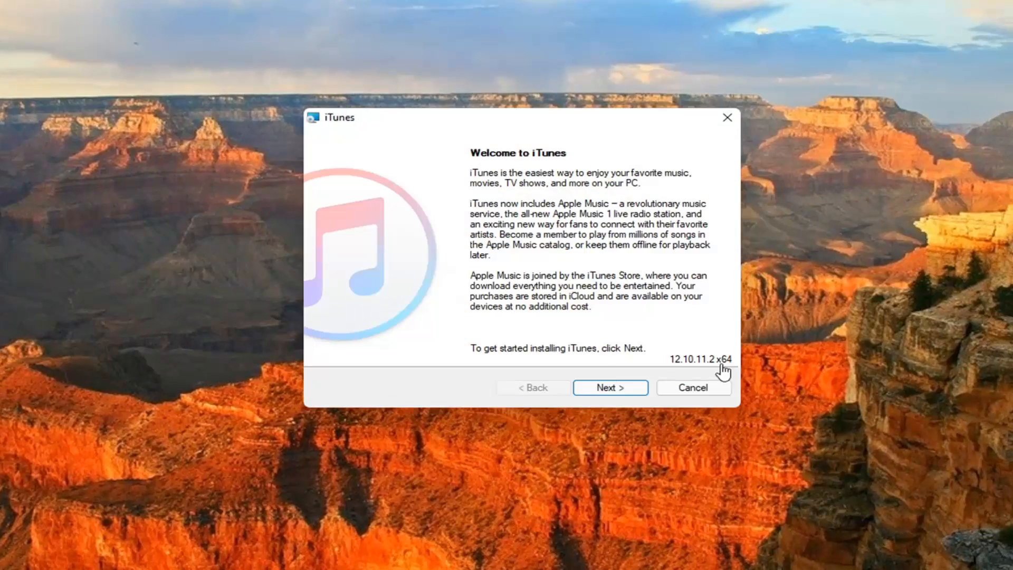
Uncheck 'Use iTunes as the default player for audio files' and begin the install.
click(609, 387)
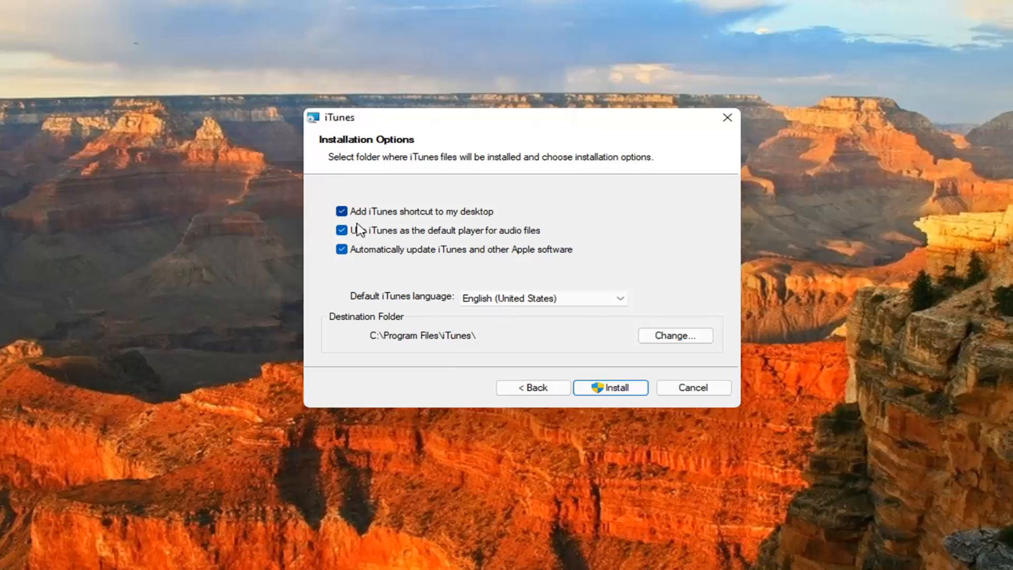
mouse_move(434, 244)
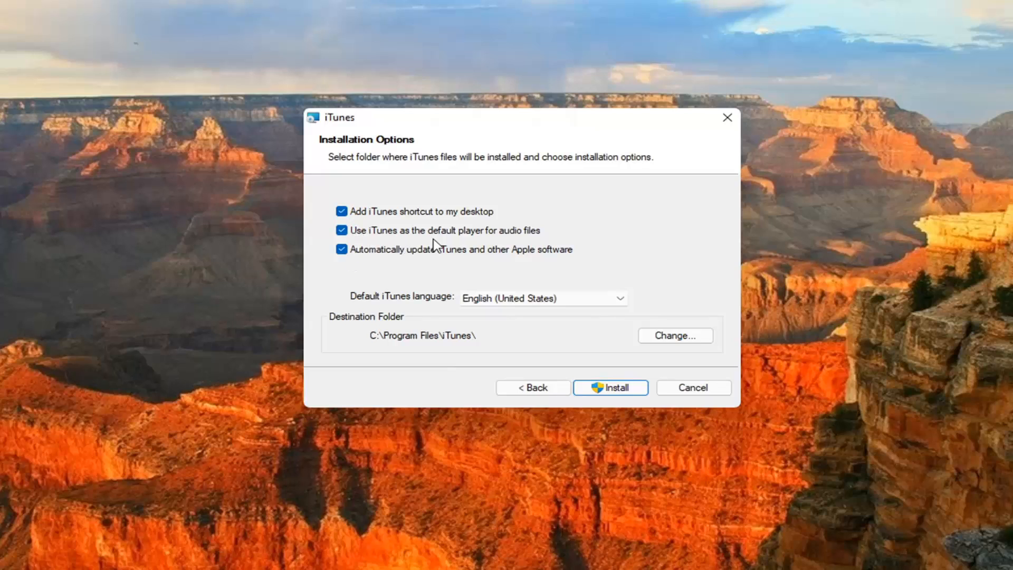
mouse_move(493, 240)
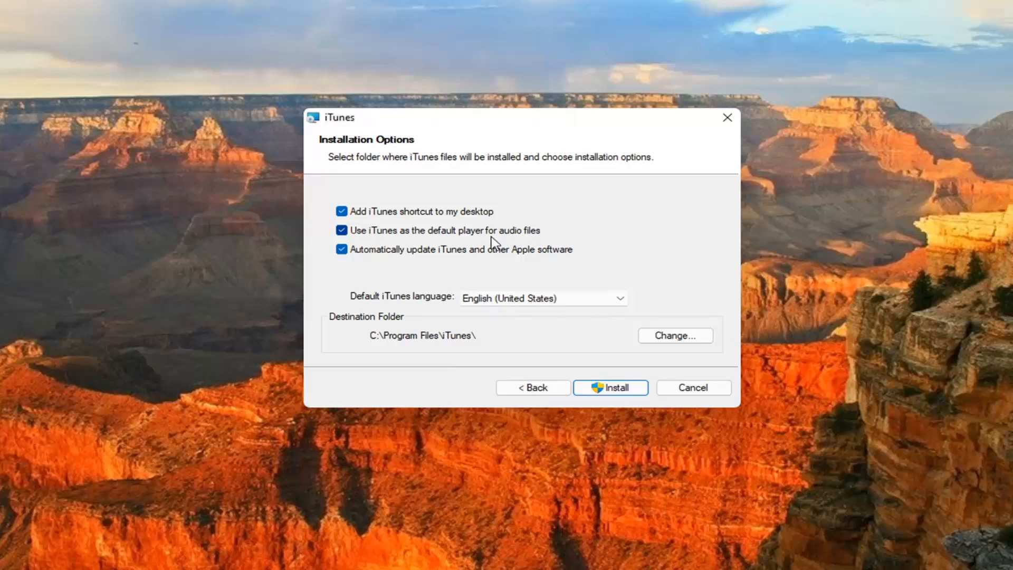
click(342, 230)
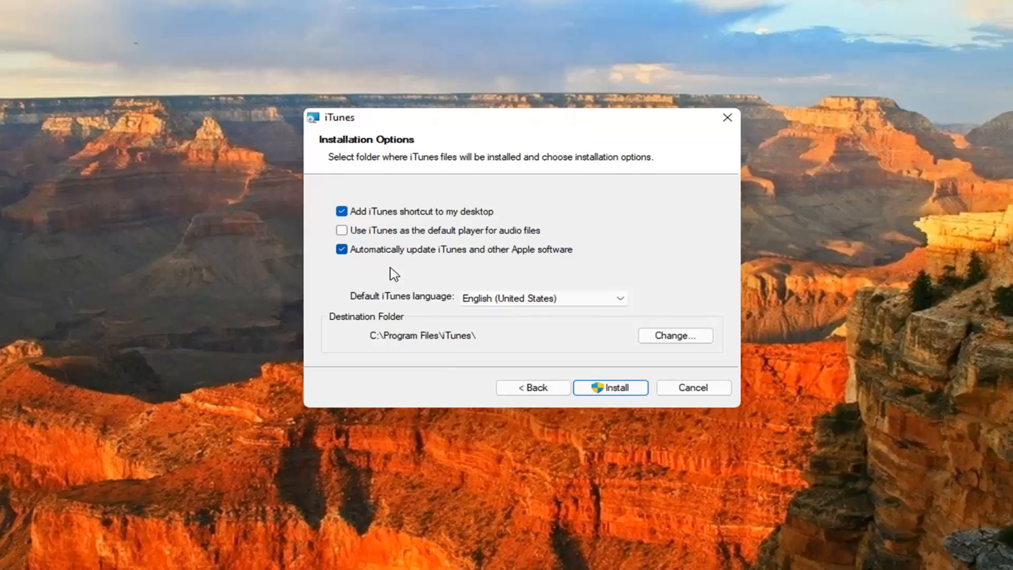
mouse_move(578, 370)
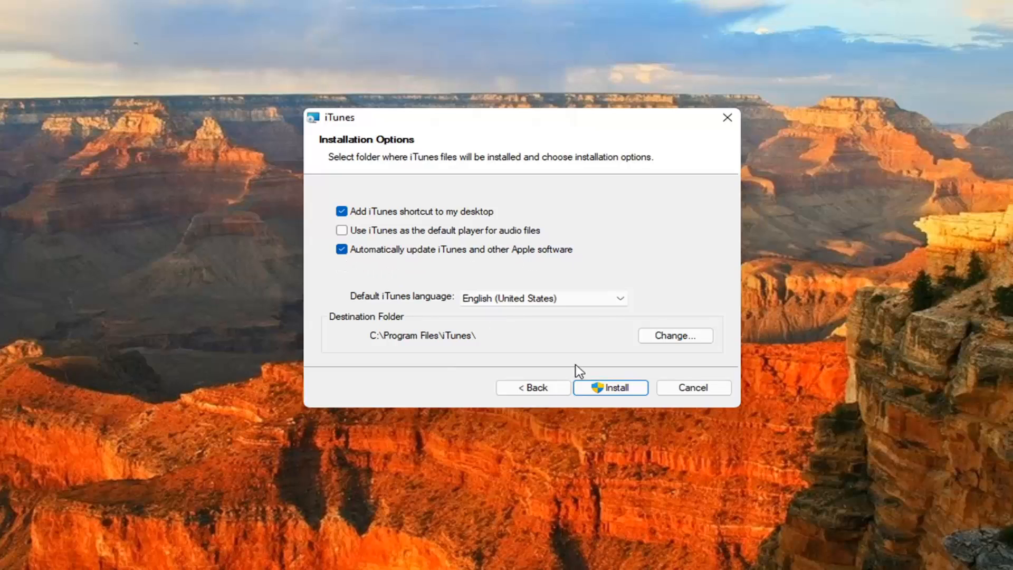
click(610, 387)
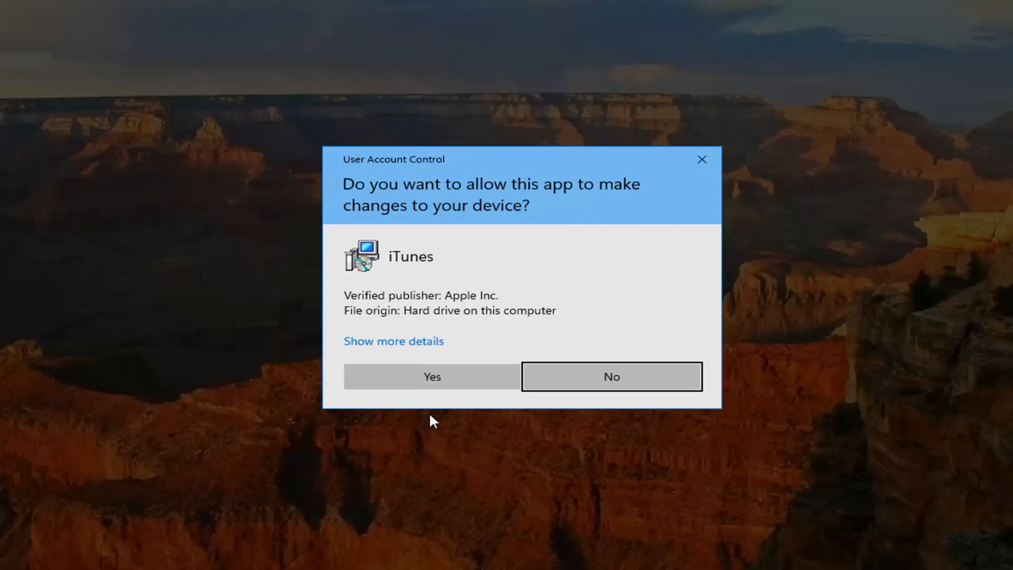
Answer Yes to the User Account Control prompt so the installation runs.
click(432, 376)
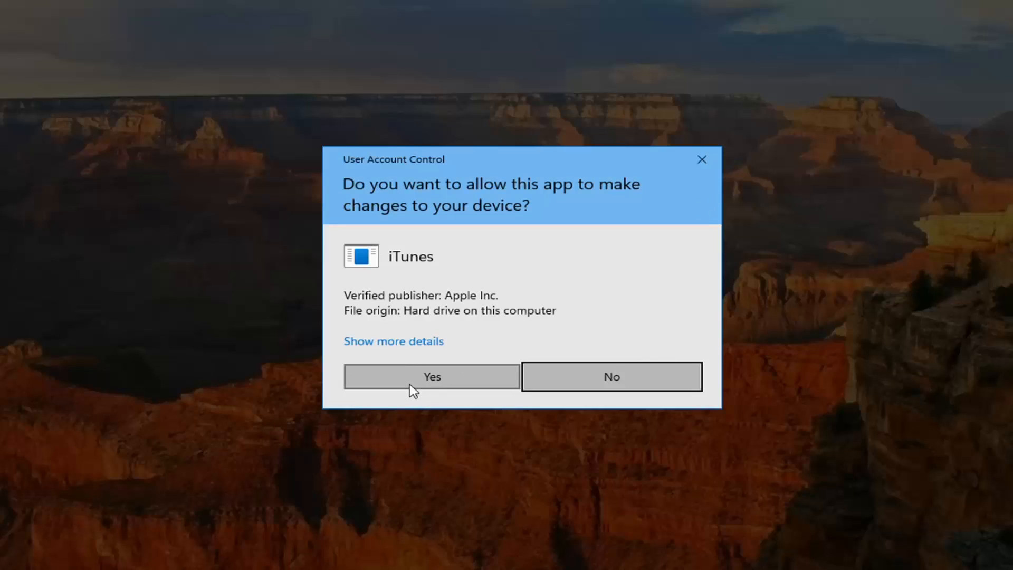
click(432, 377)
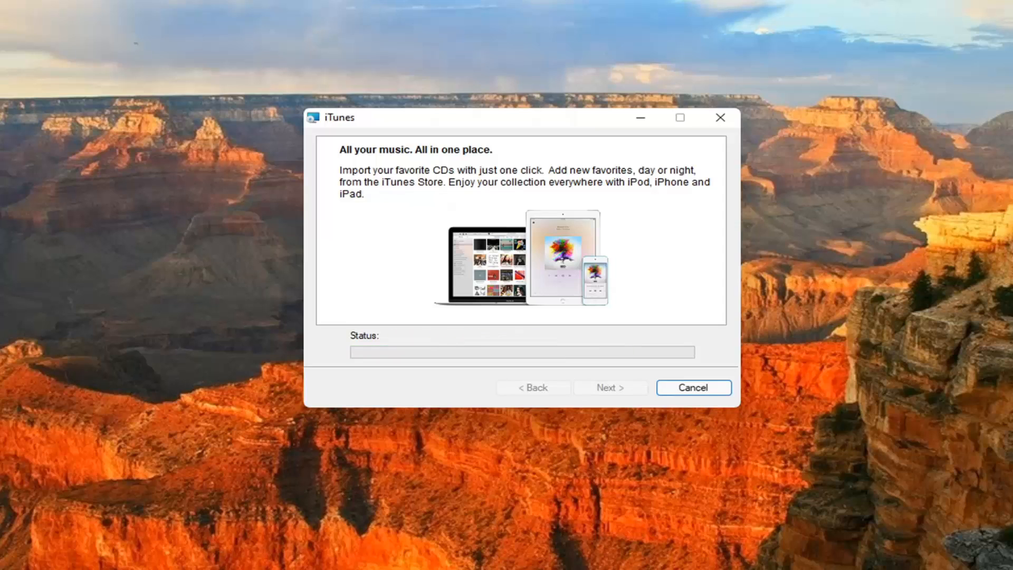
Finish the completed installer with 'Open iTunes after the installer exits' checked.
click(611, 387)
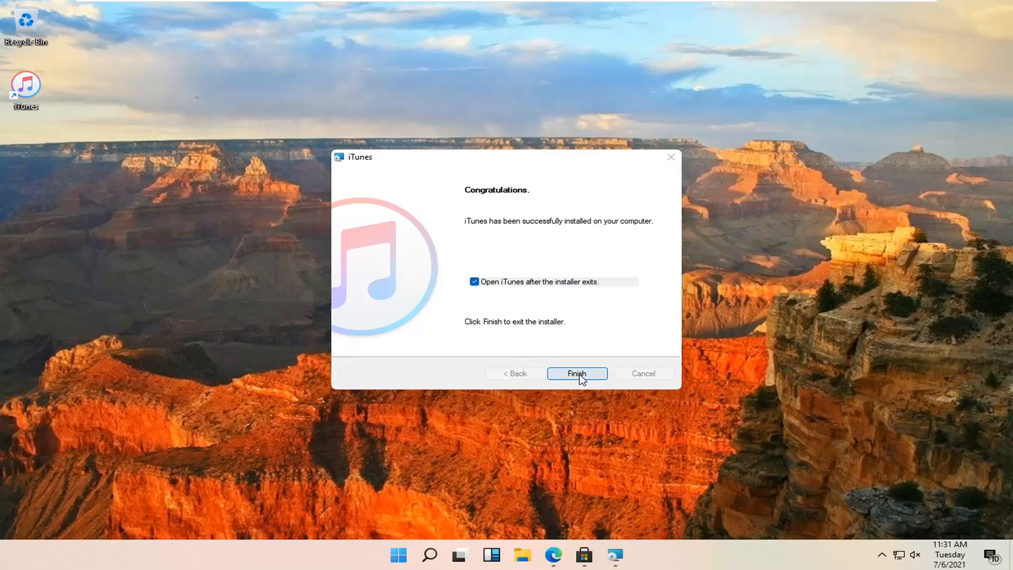
click(576, 373)
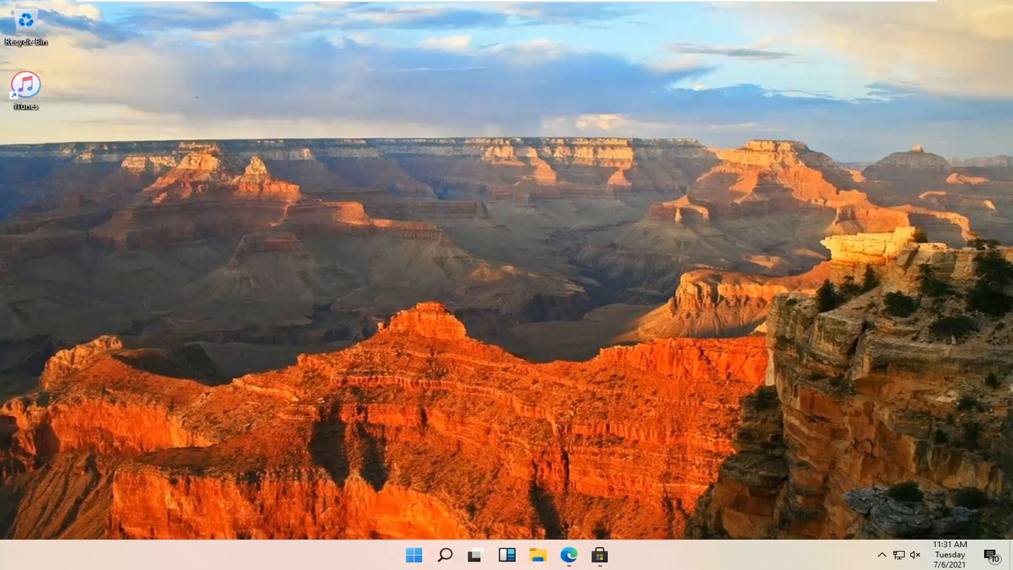
Agree to the iTunes Software License and launch iTunes from its desktop shortcut to the Welcome screen.
double_click(25, 85)
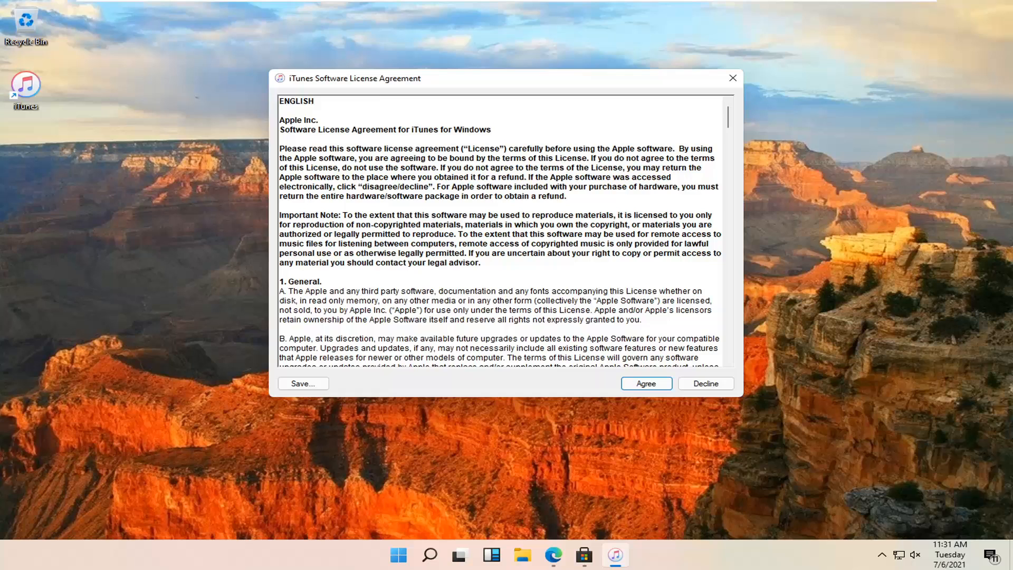
click(645, 383)
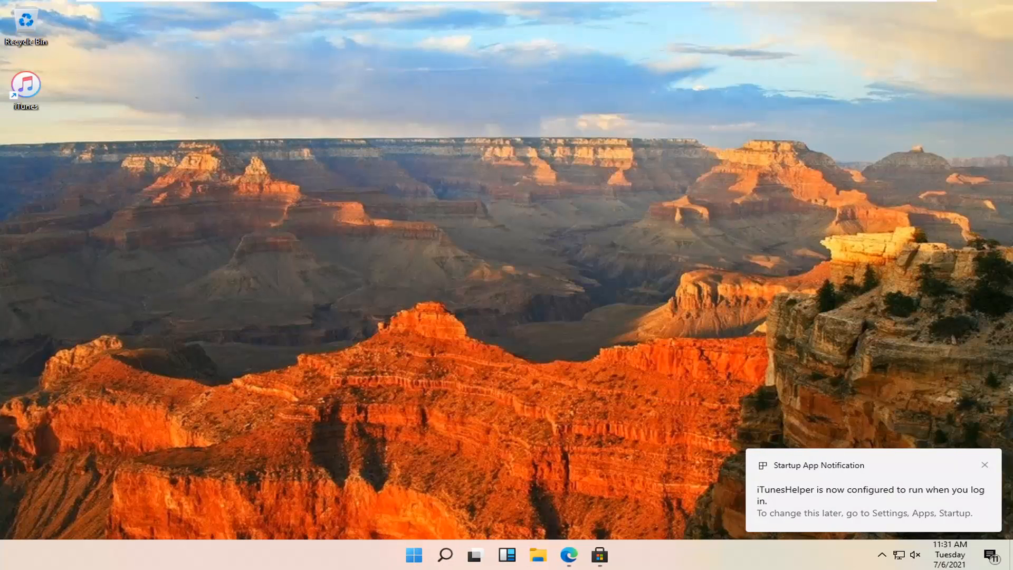
double_click(25, 84)
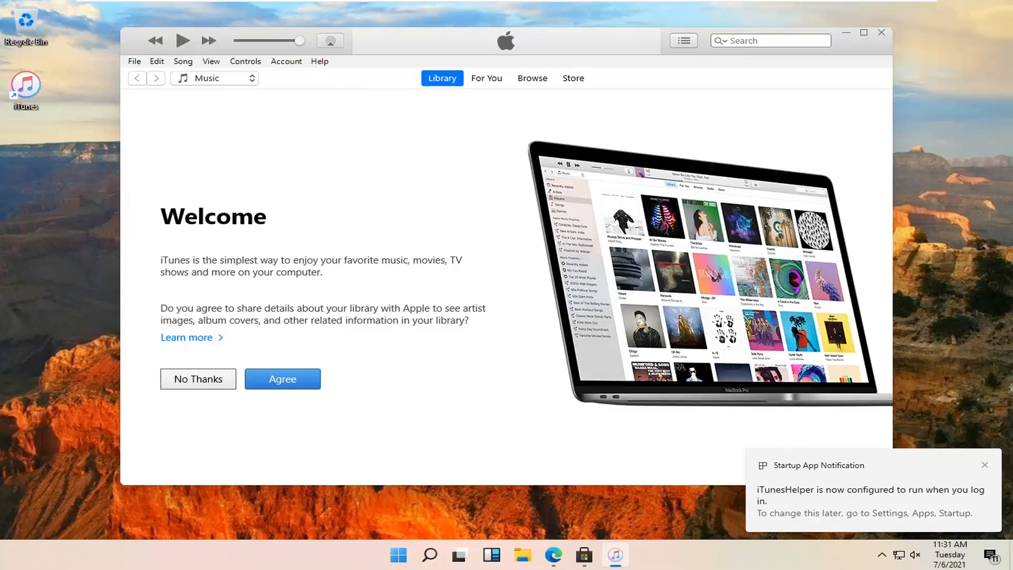